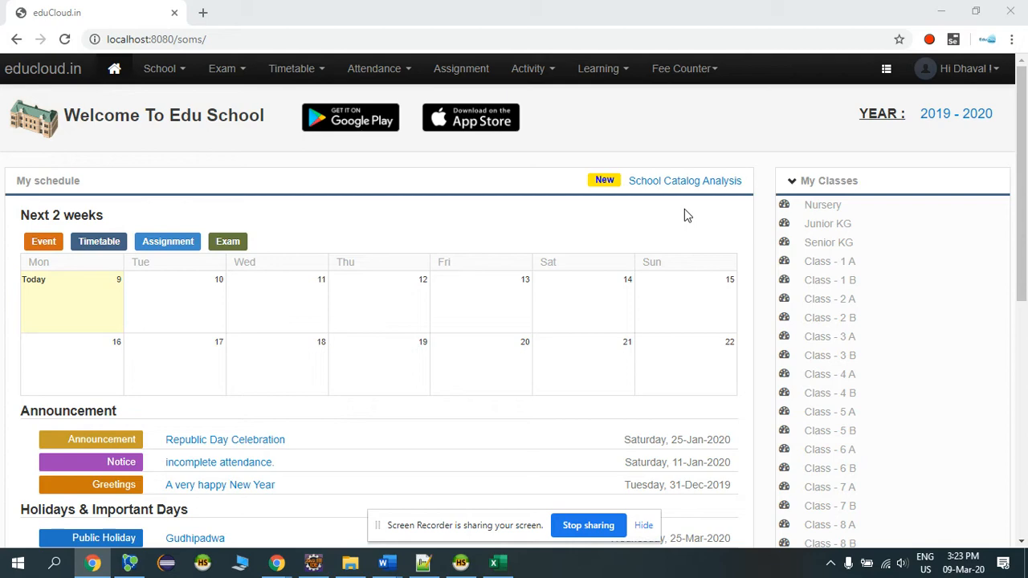
mouse_move(601, 183)
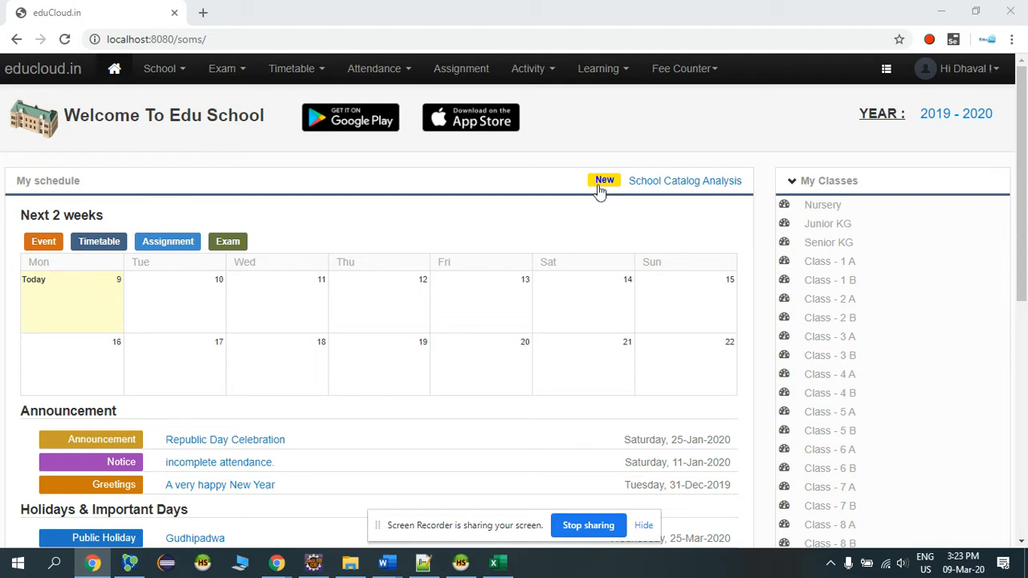
- Navigate from the Fee Counter menu to the Fee Collection Dashboard
click(684, 67)
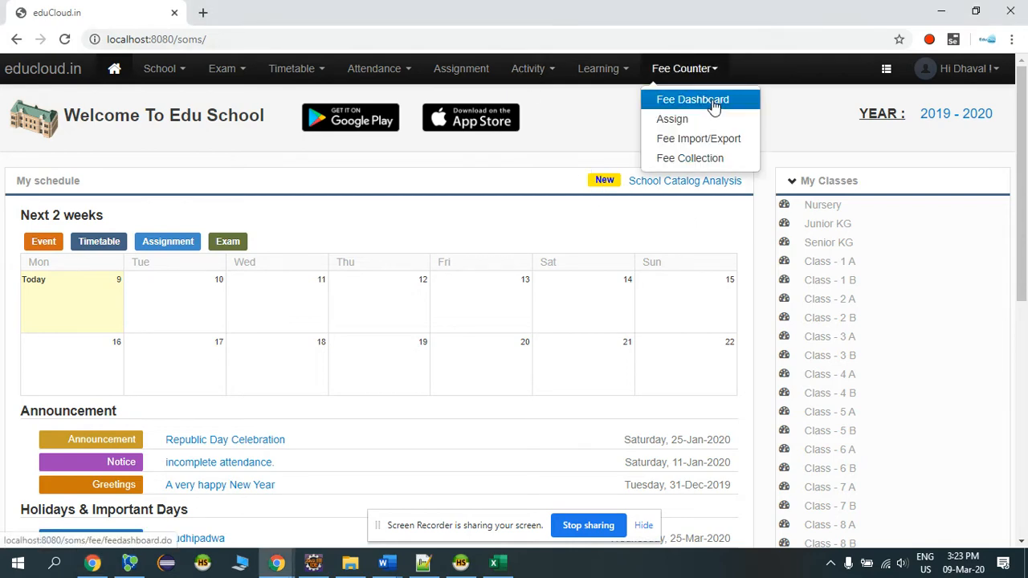
click(692, 99)
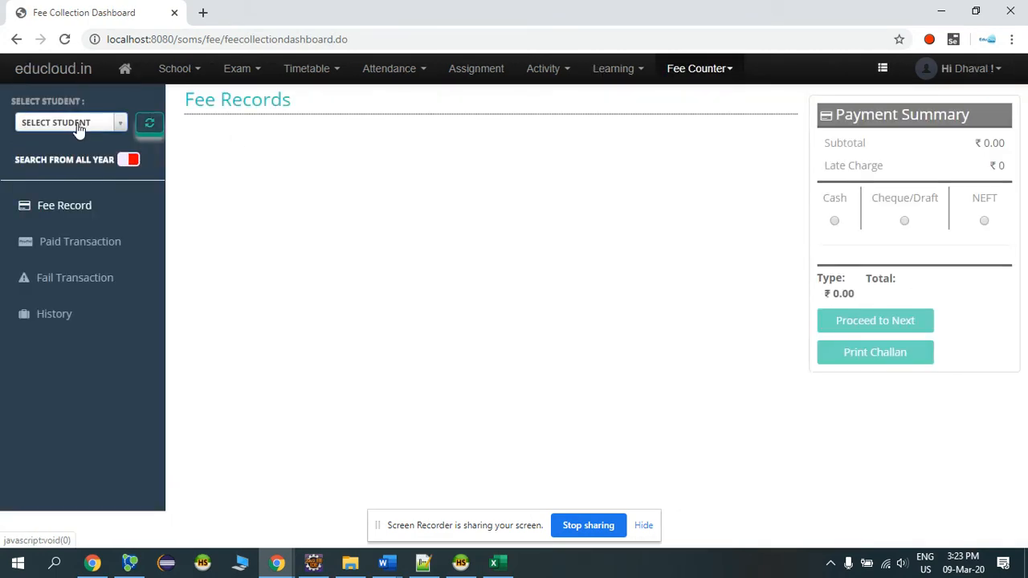
- Search the student picker for 'ATHARV' and select the matching Class 4 A student
click(68, 122)
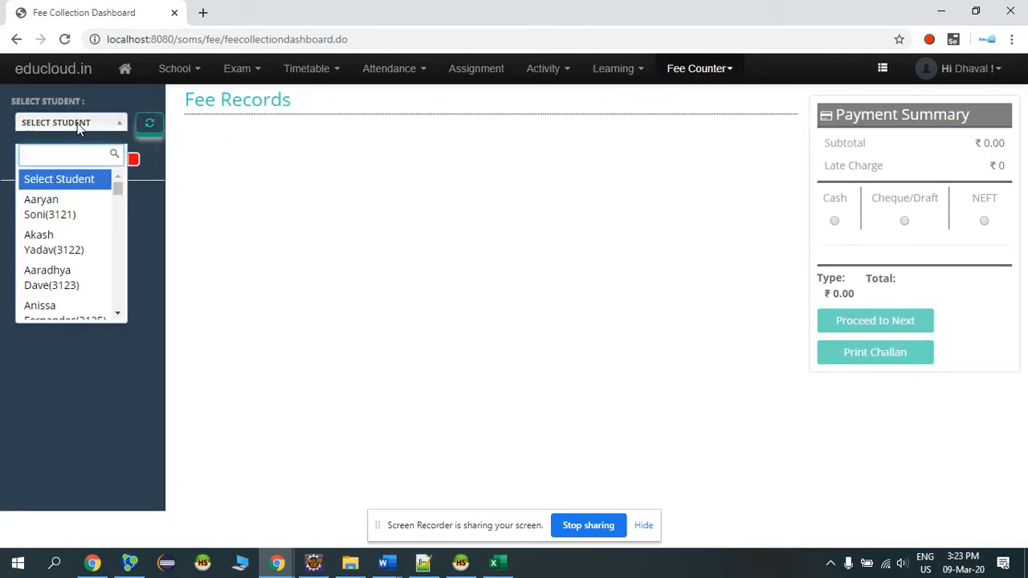
text(ATHARV)
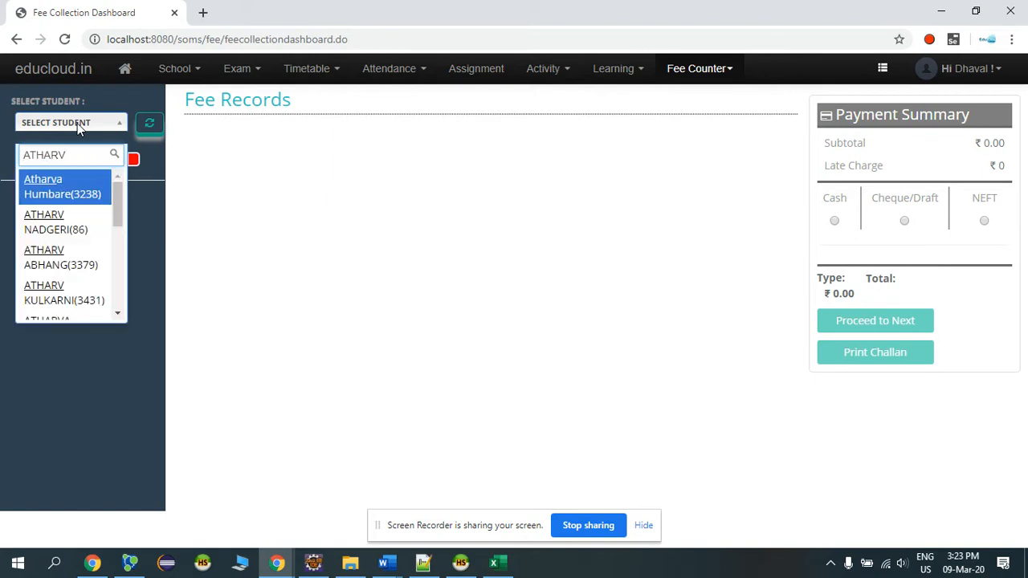
click(61, 186)
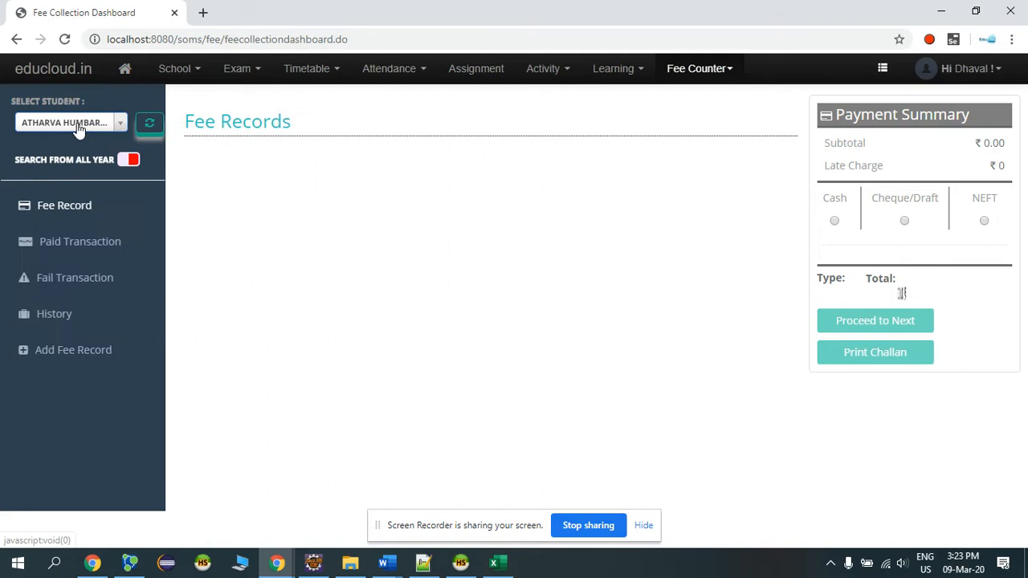
click(71, 122)
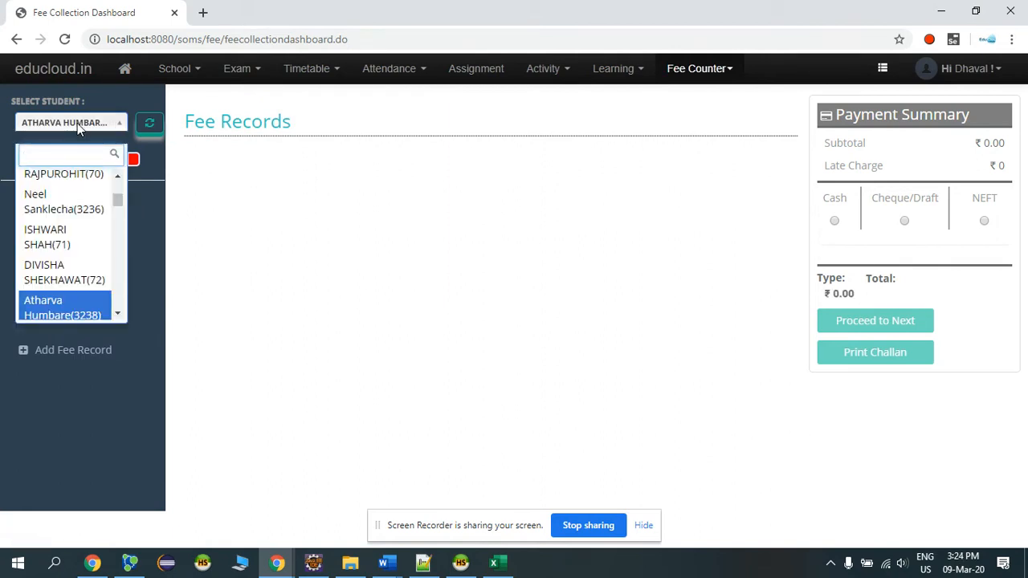
text(ATHARV)
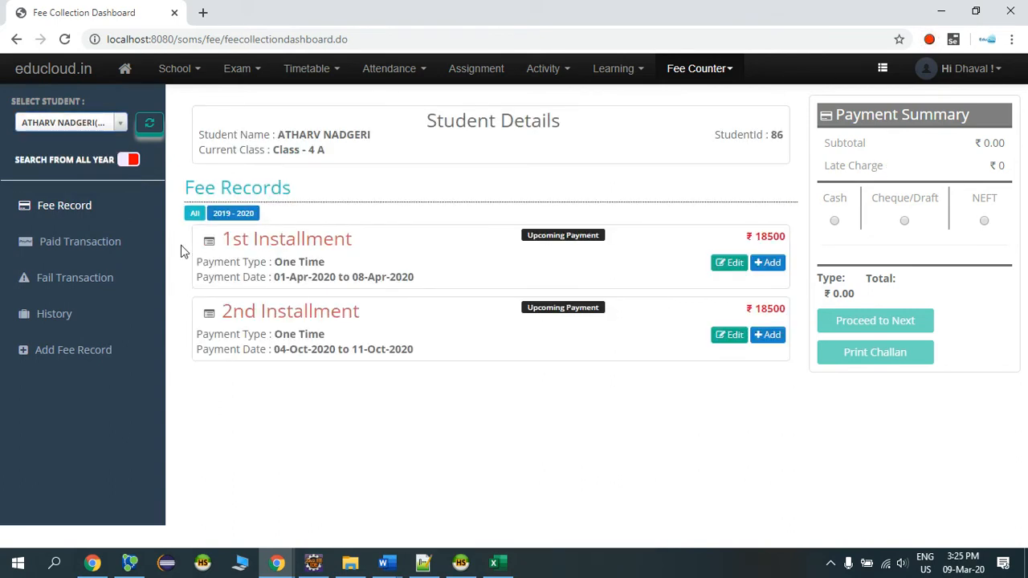
mouse_move(449, 343)
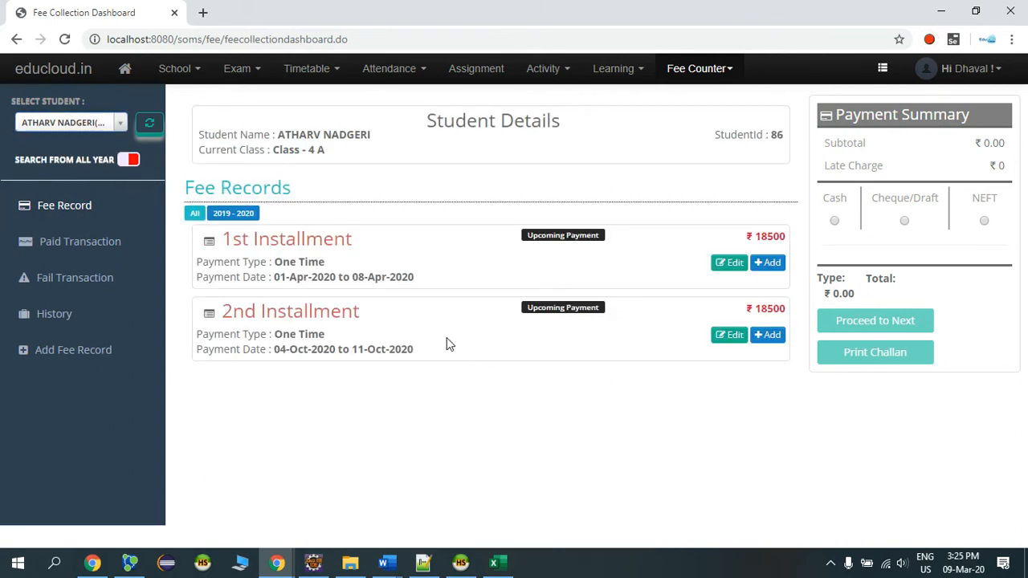
mouse_move(426, 344)
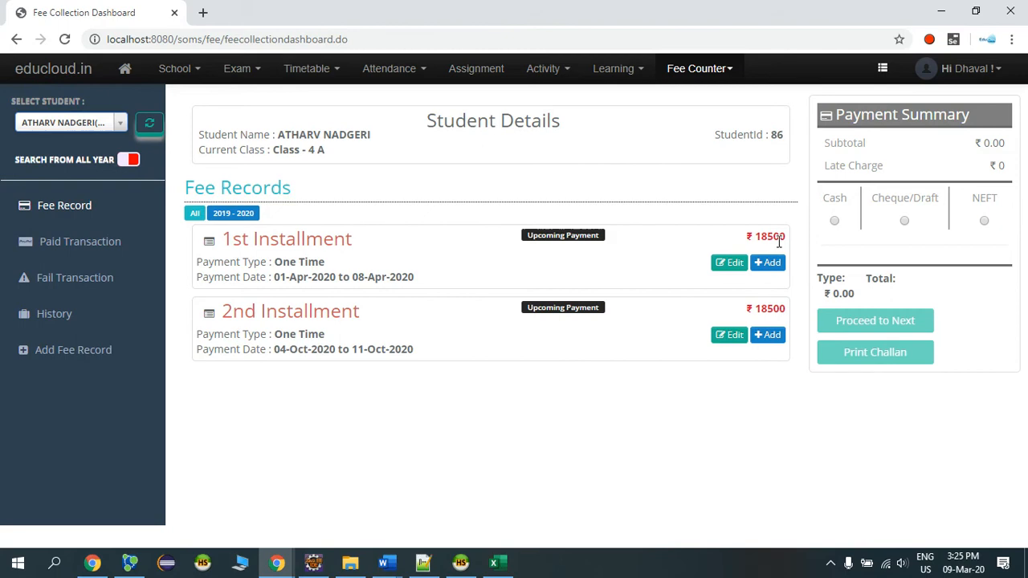
mouse_move(729, 263)
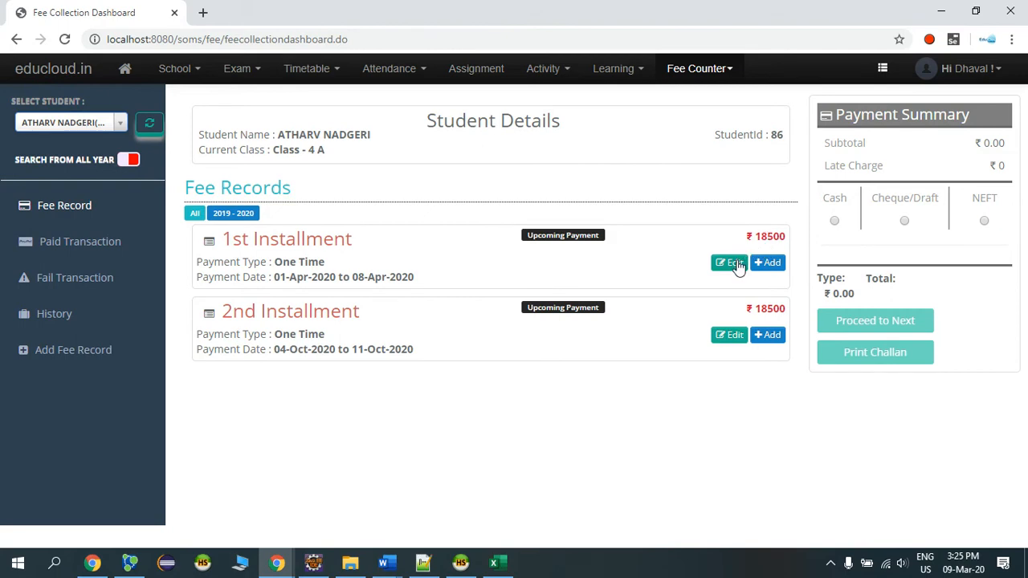
- Edit the 1st Installment and set No of Installment to 2, splitting ₹18500 into two 9250 parts
click(729, 263)
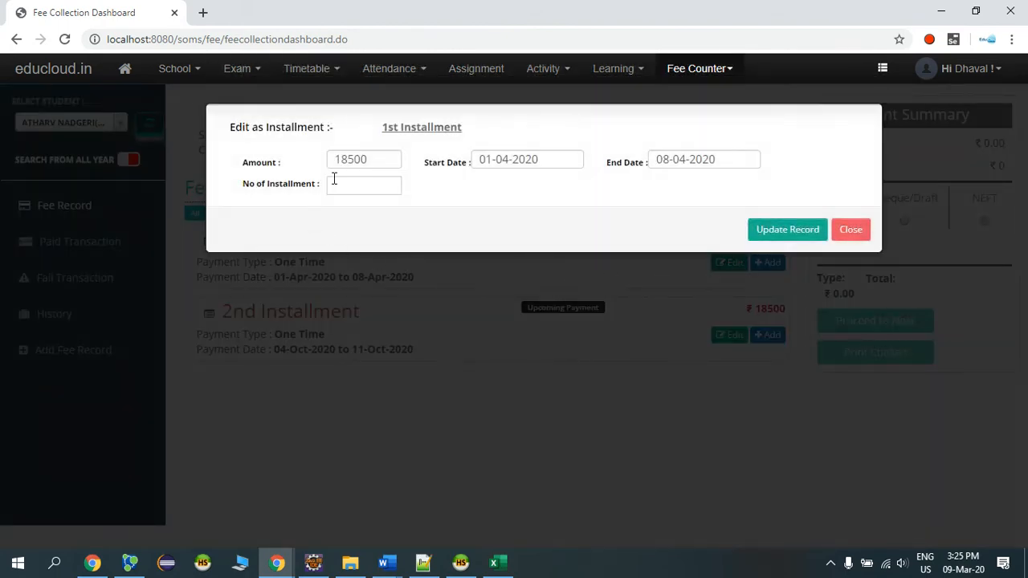
click(362, 184)
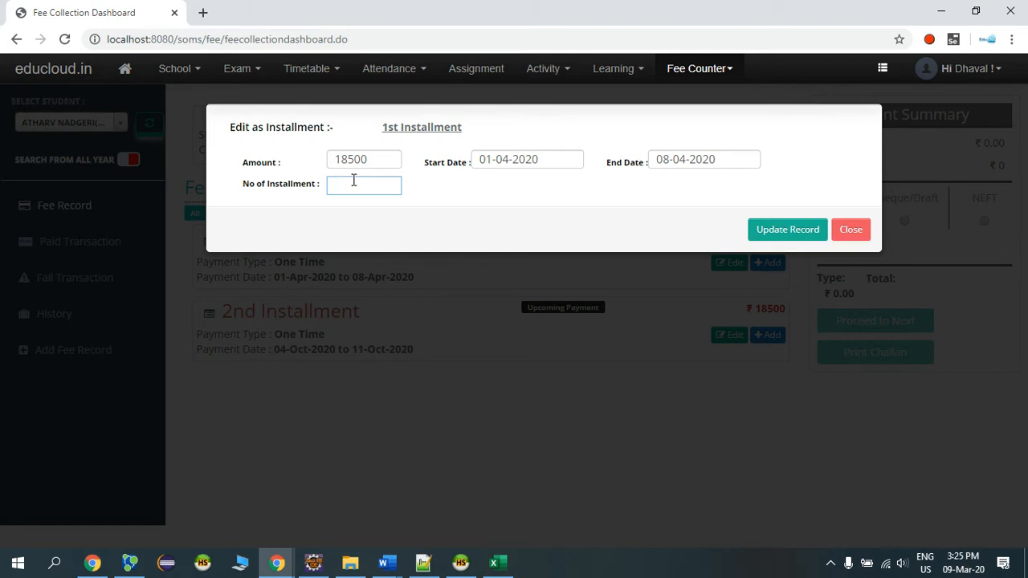
text(2)
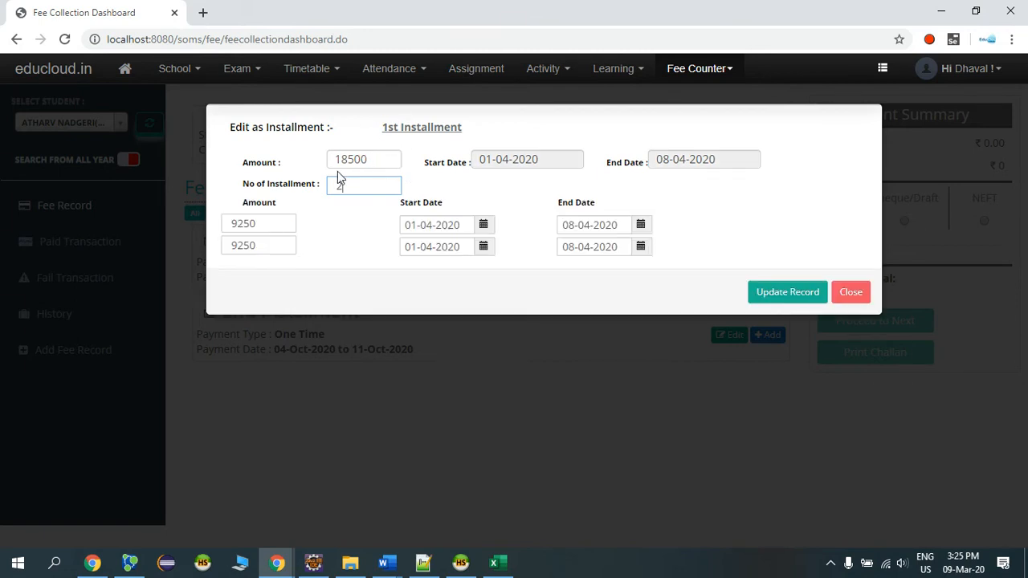
text(2)
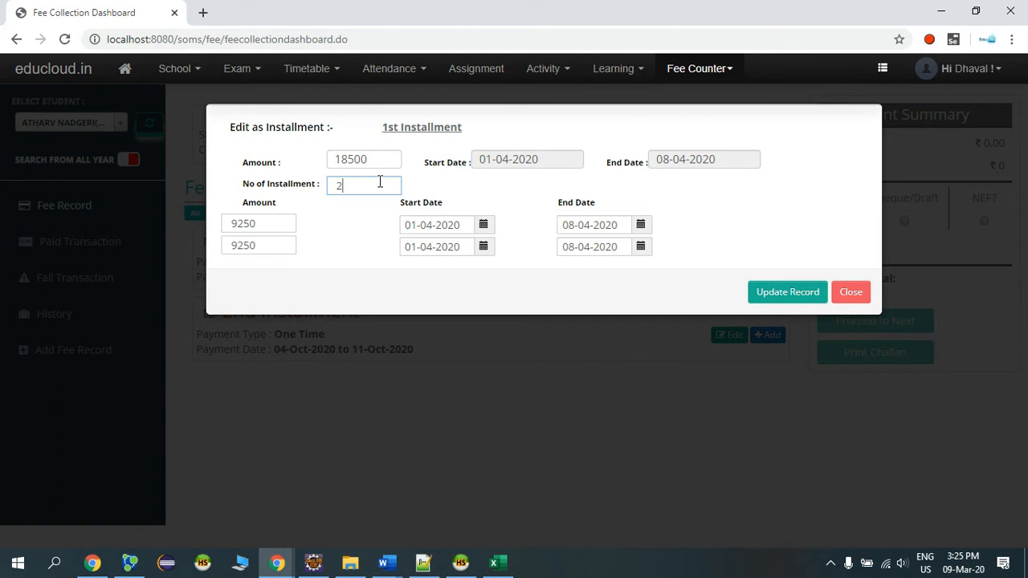
key(backspace)
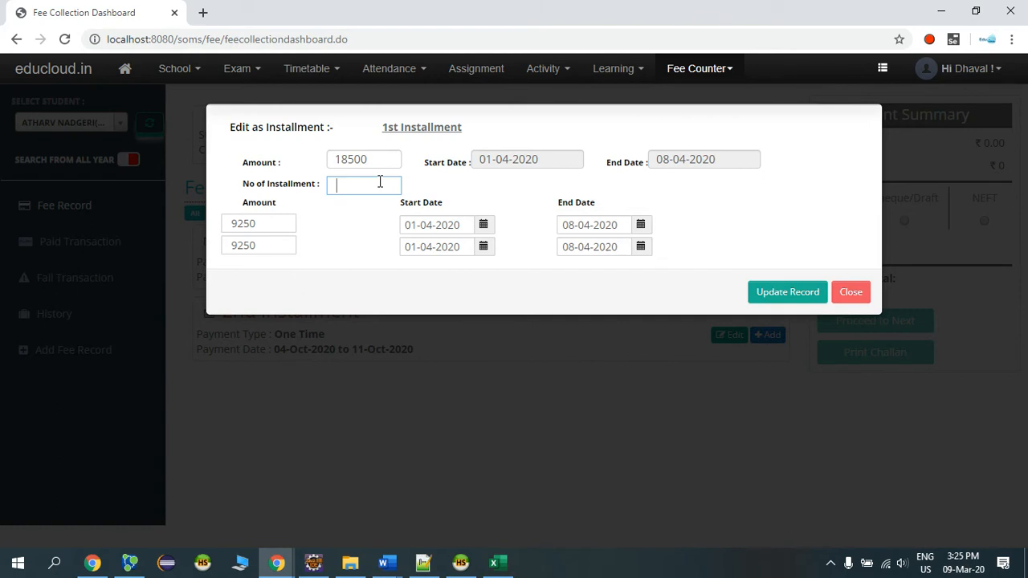
text(3)
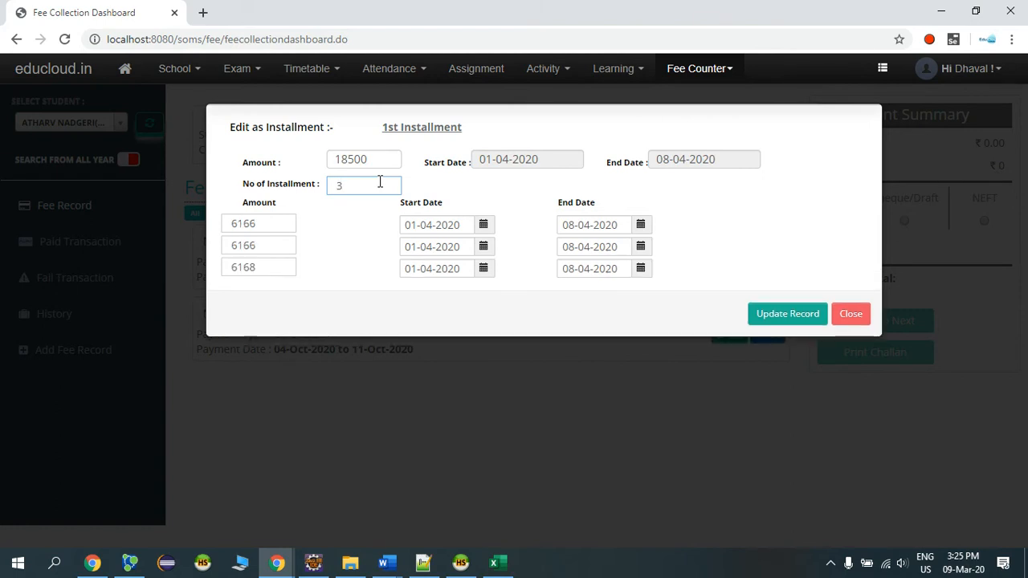
mouse_move(289, 251)
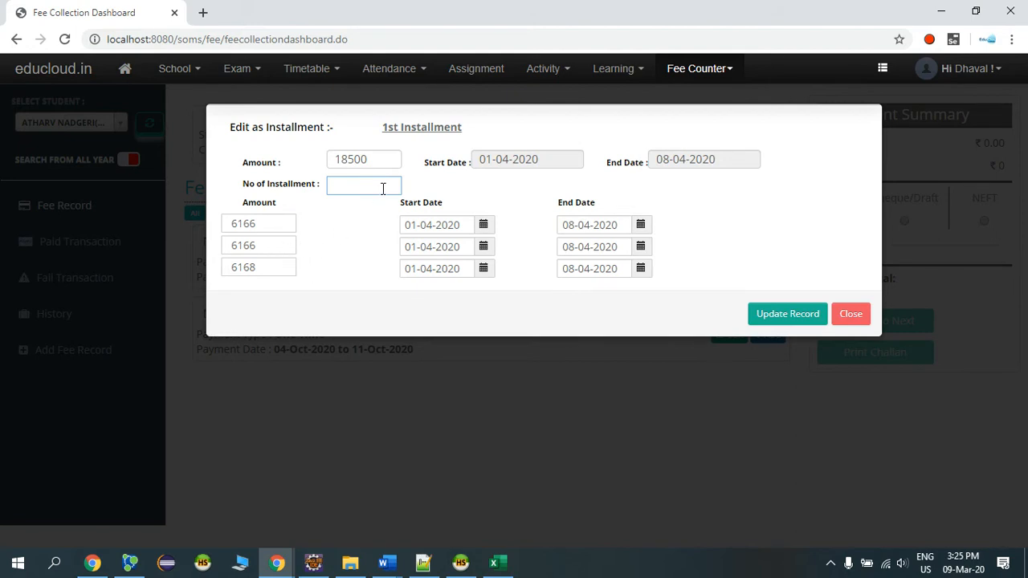
text(2)
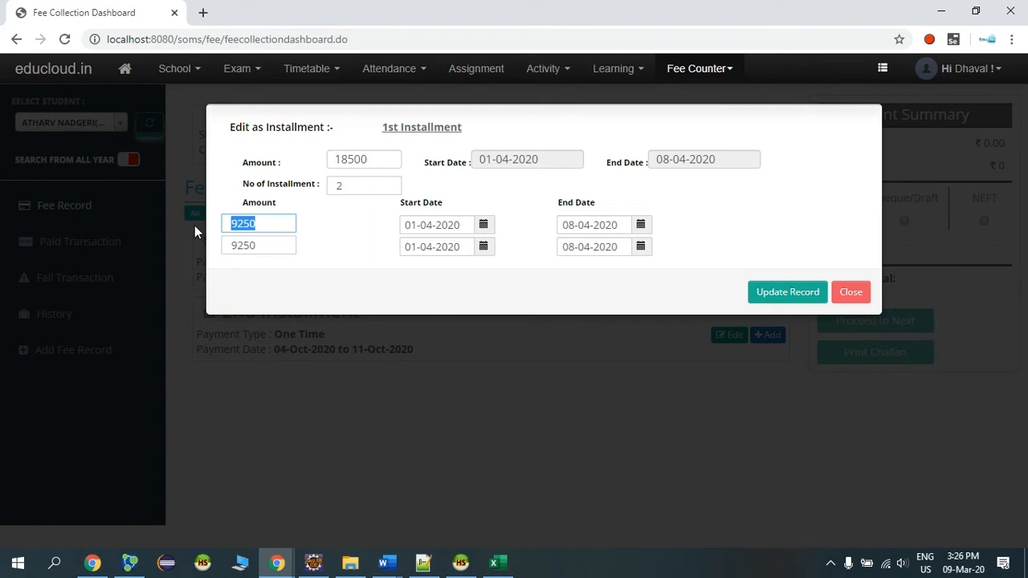
- Enter 10000 as the first part-payment amount, leaving 8500 for the second
text(1000)
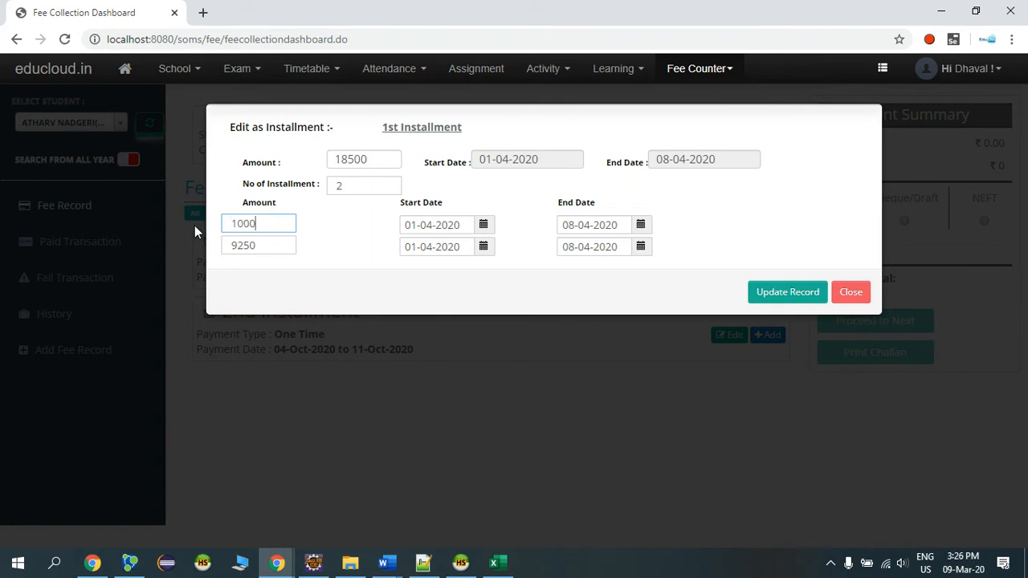
text(0)
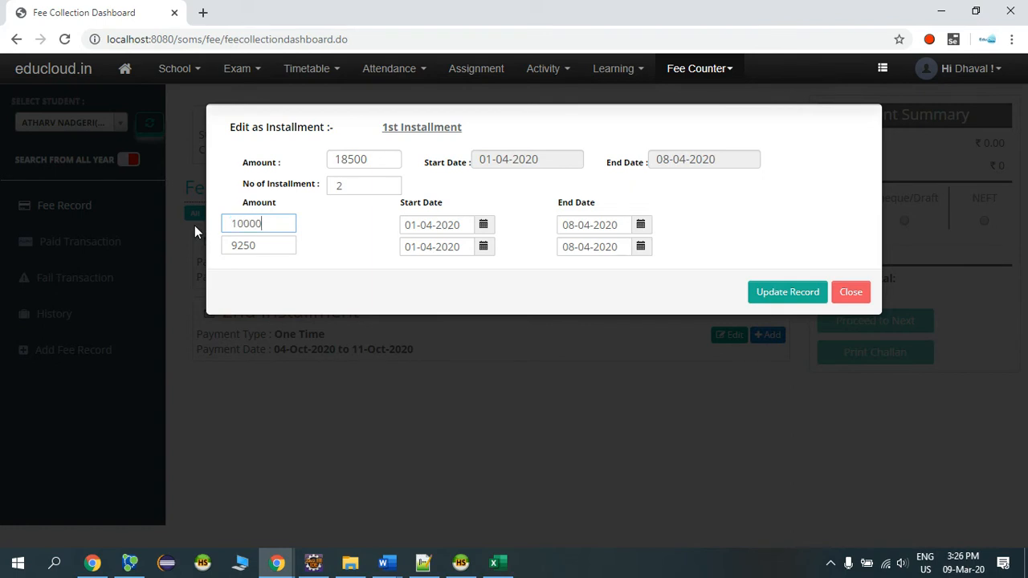
click(437, 225)
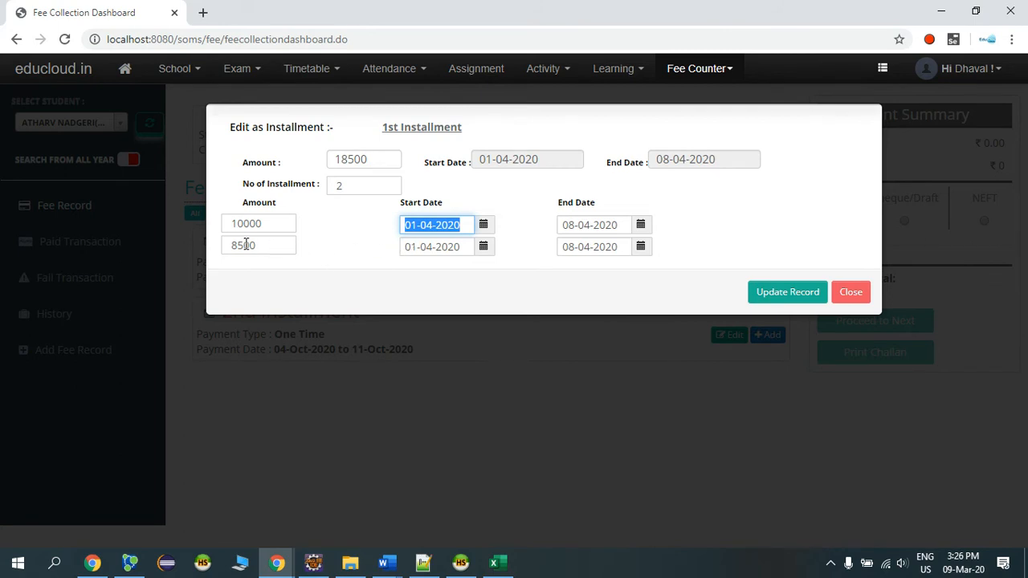
click(257, 244)
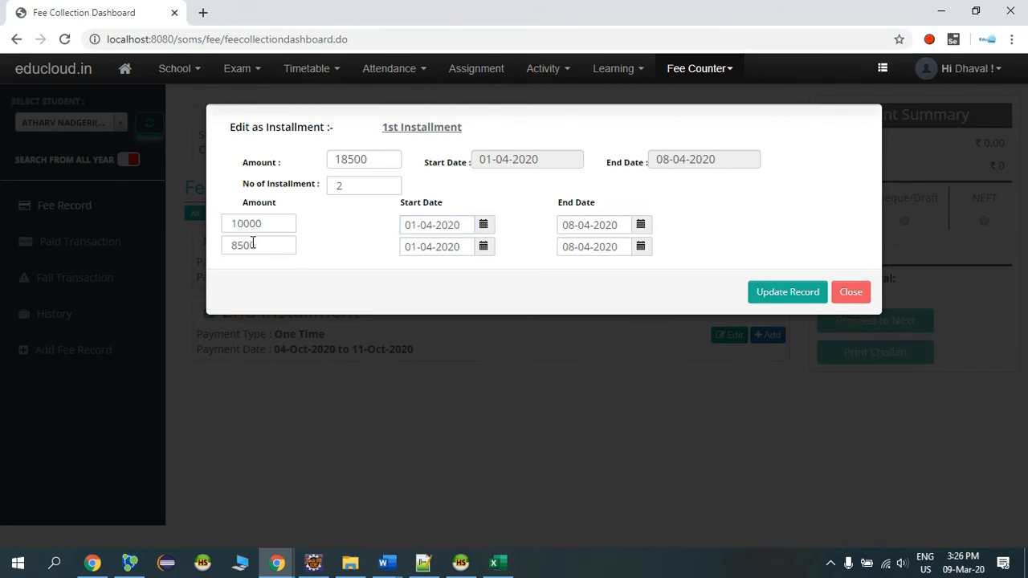
mouse_move(400, 261)
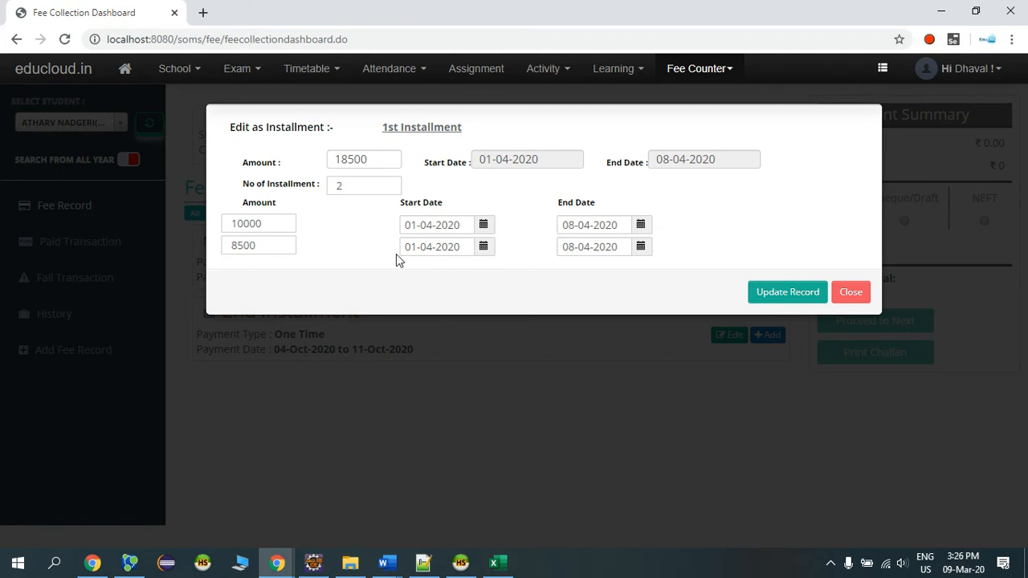
mouse_move(485, 248)
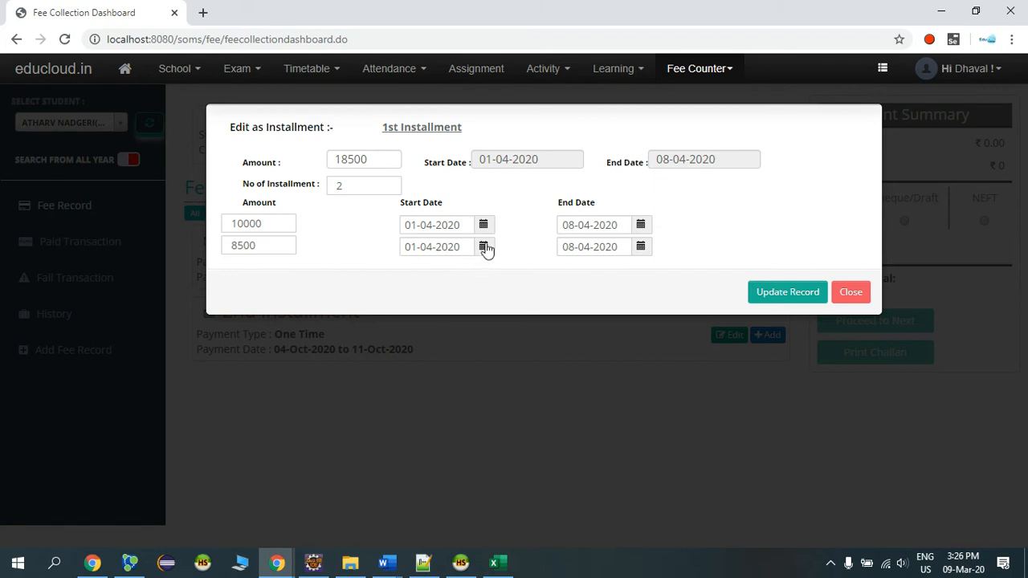
- Date the 8500 part 05-05-2020 to 31-05-2020 and update the record
click(485, 247)
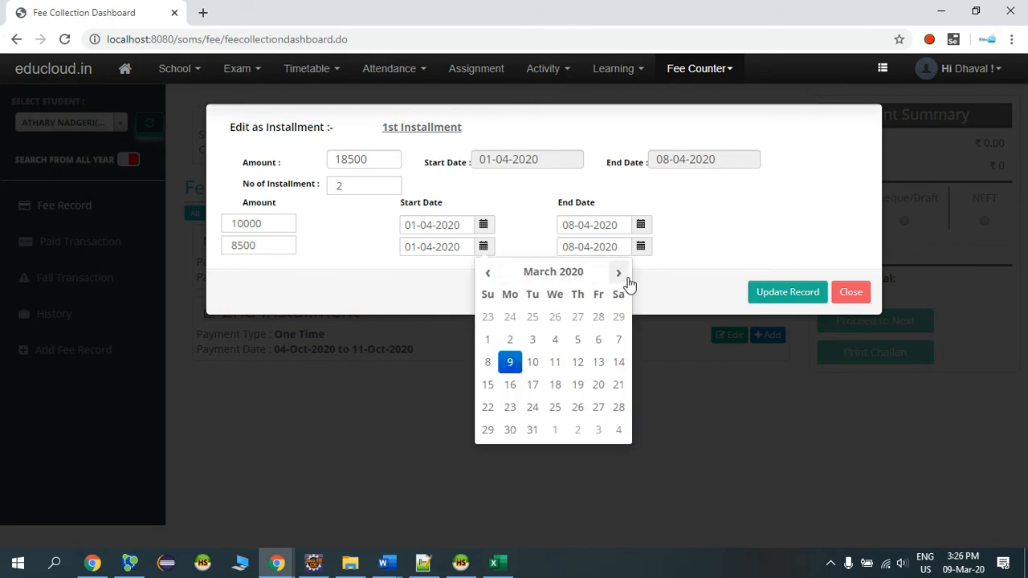
click(618, 273)
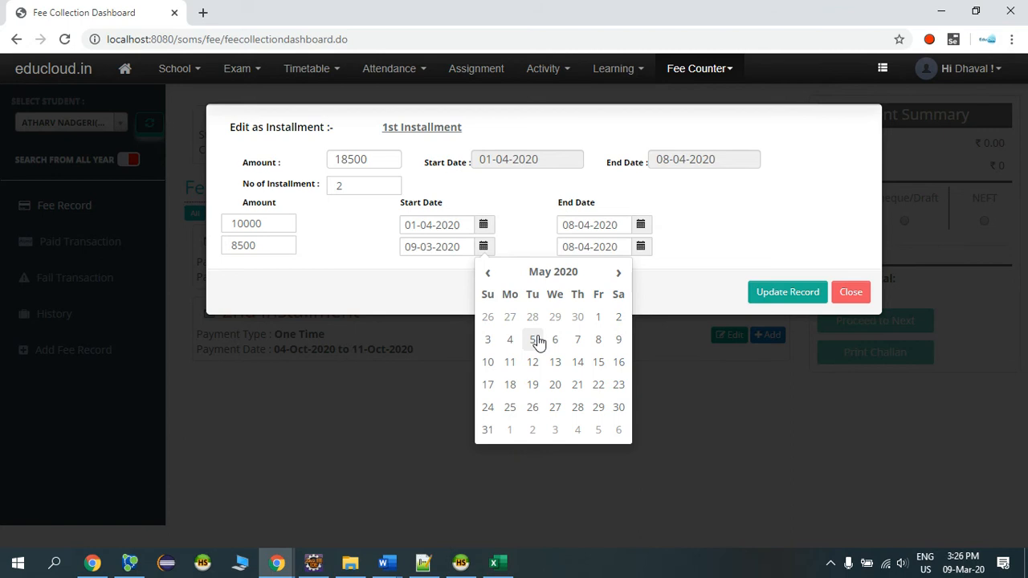
click(532, 339)
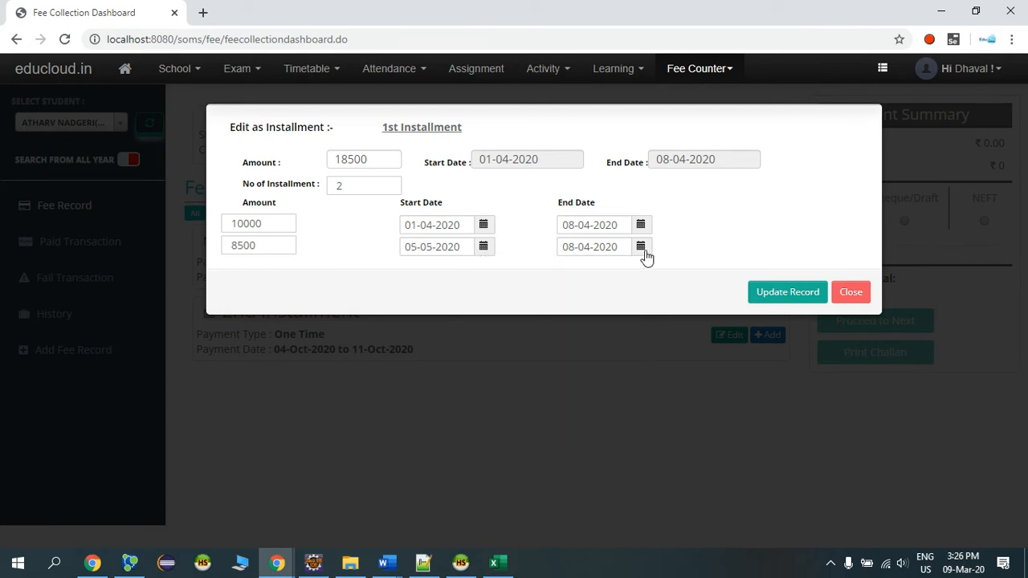
click(639, 247)
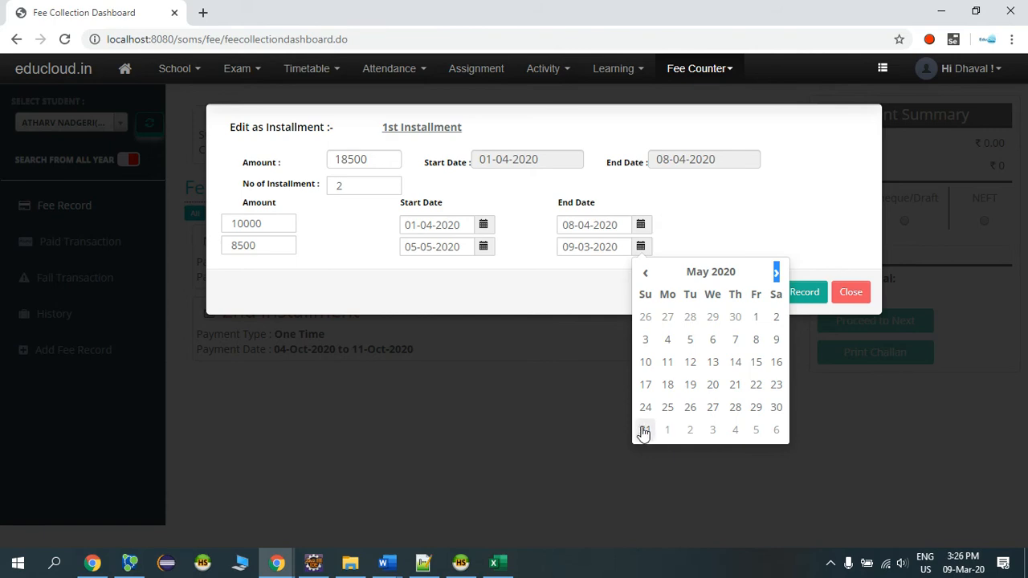
click(645, 430)
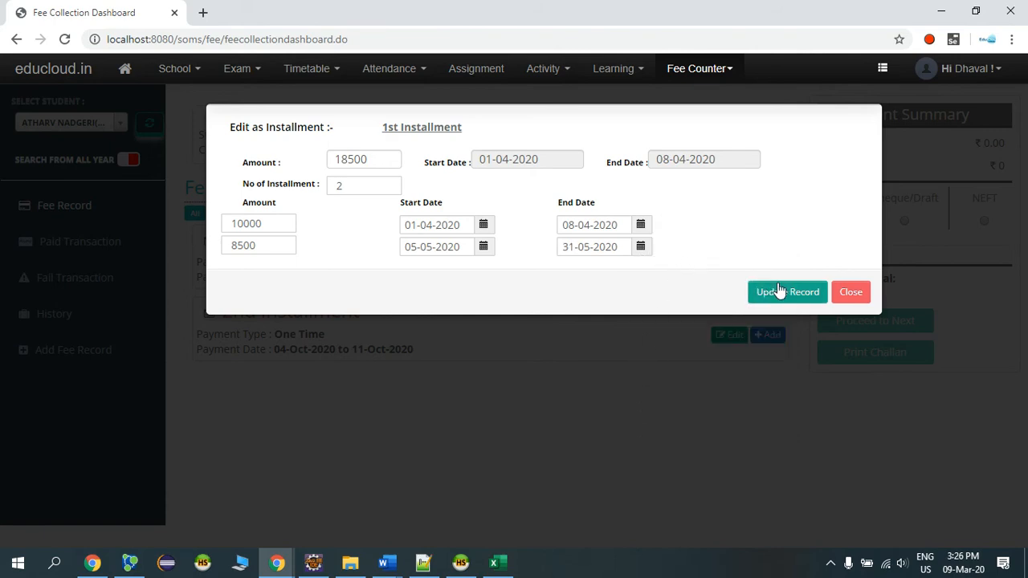
click(787, 293)
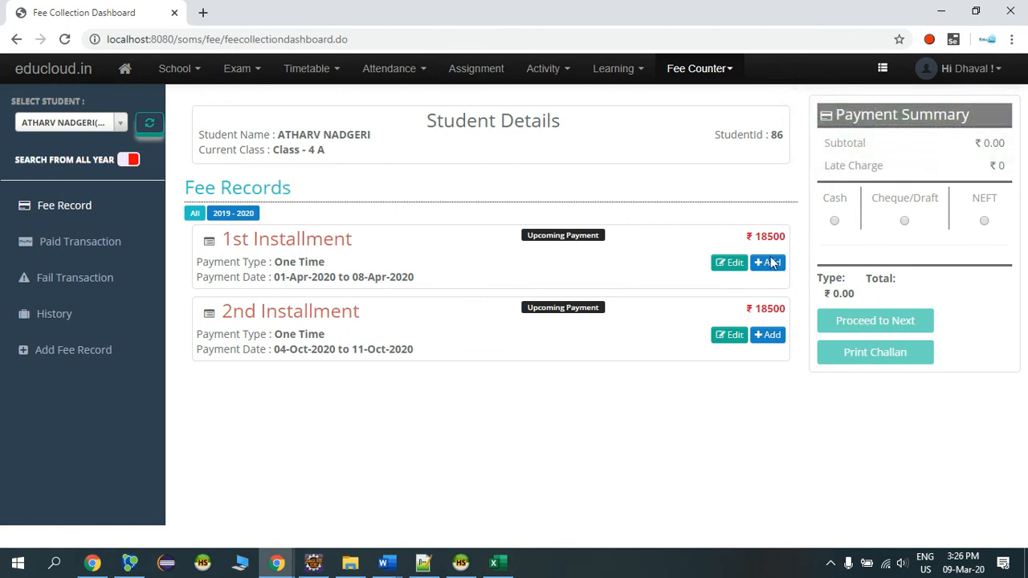
- Refresh the fee records and view the change history of installment part 1
click(767, 263)
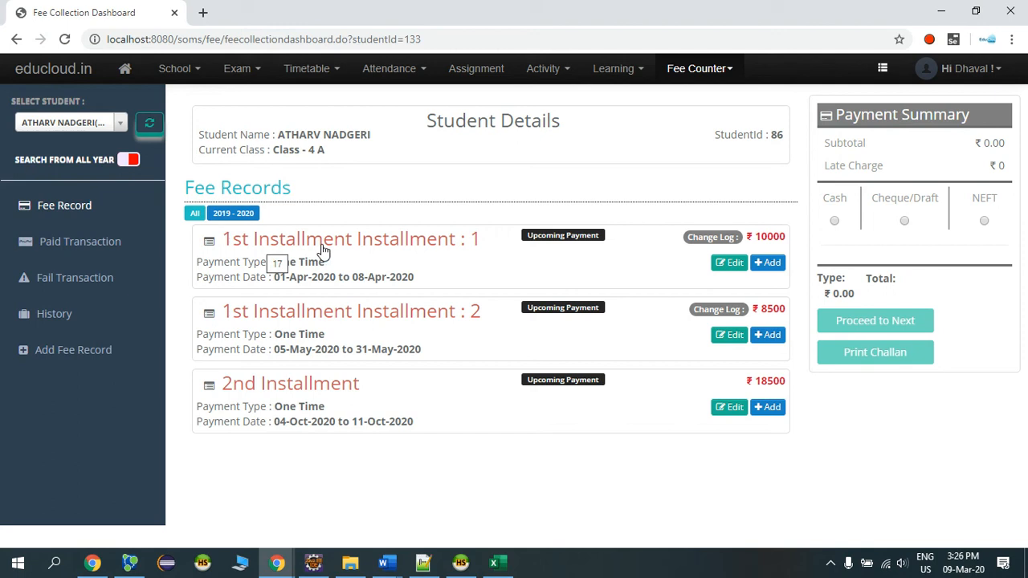
mouse_move(337, 308)
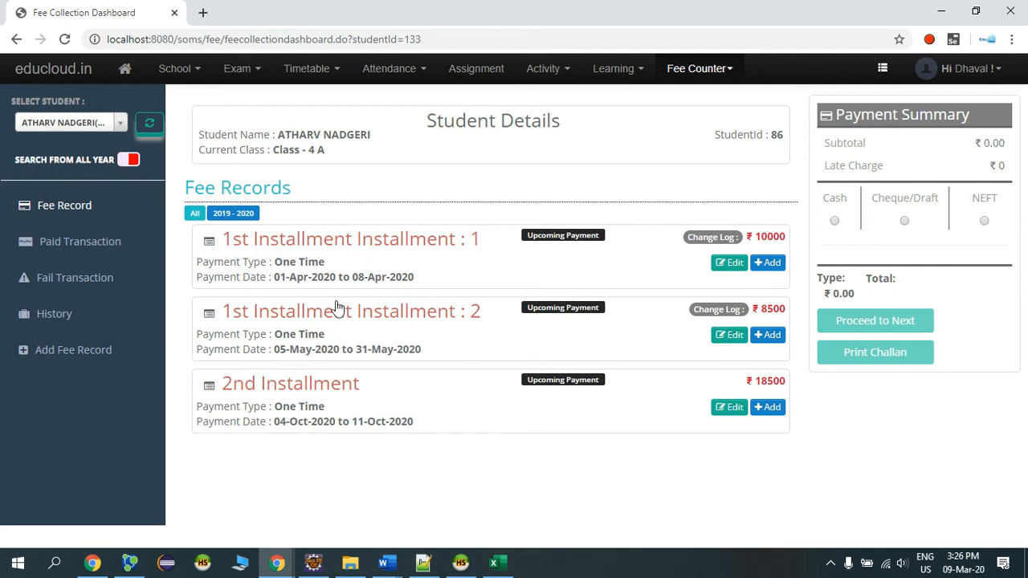
mouse_move(478, 240)
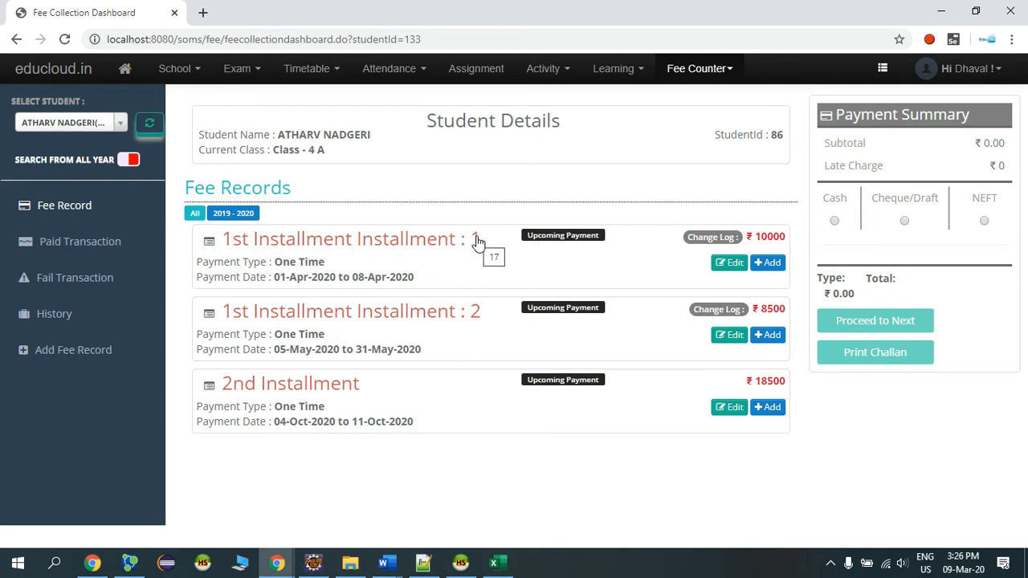
mouse_move(575, 293)
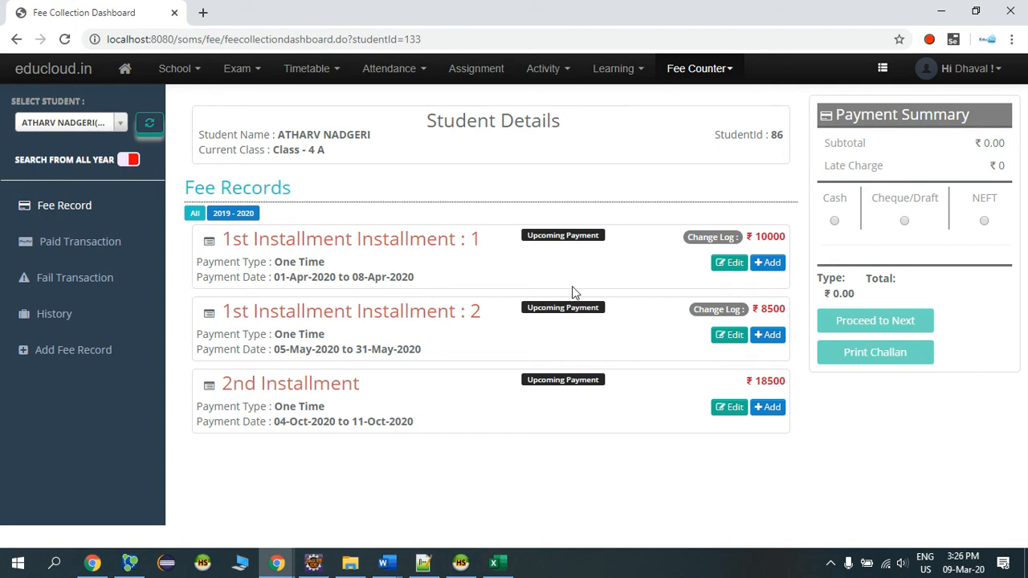
mouse_move(713, 239)
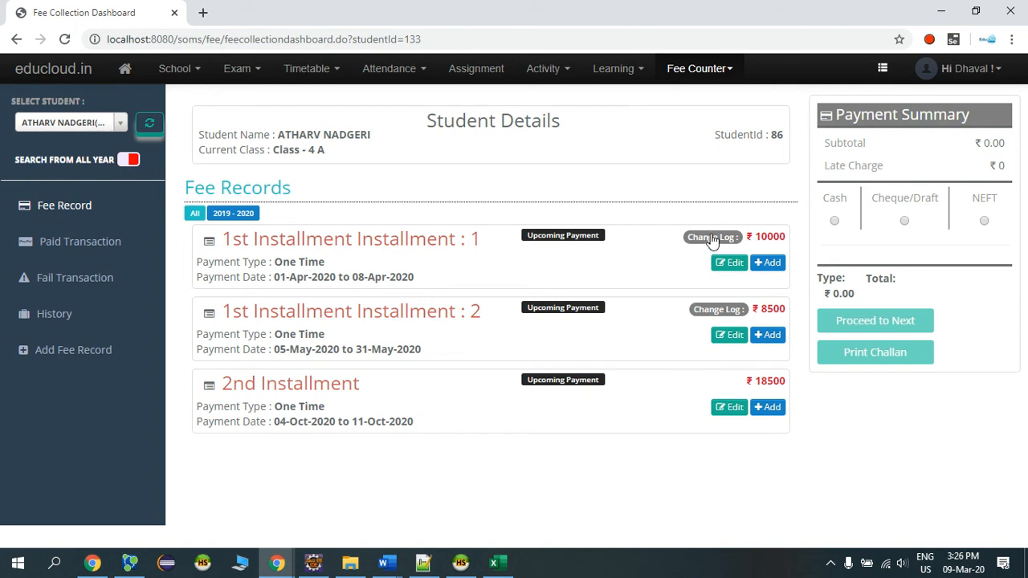
mouse_move(663, 235)
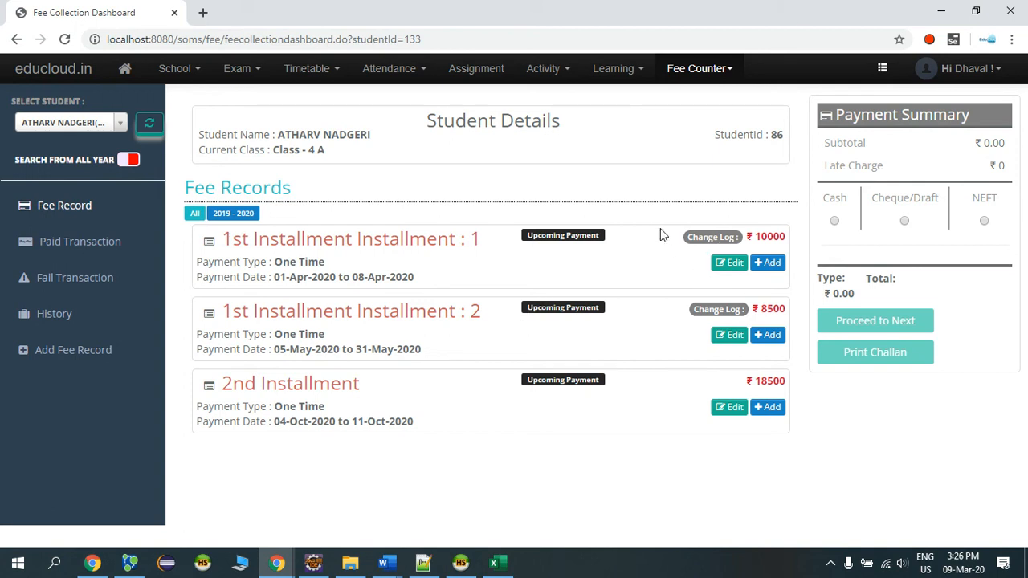
mouse_move(681, 241)
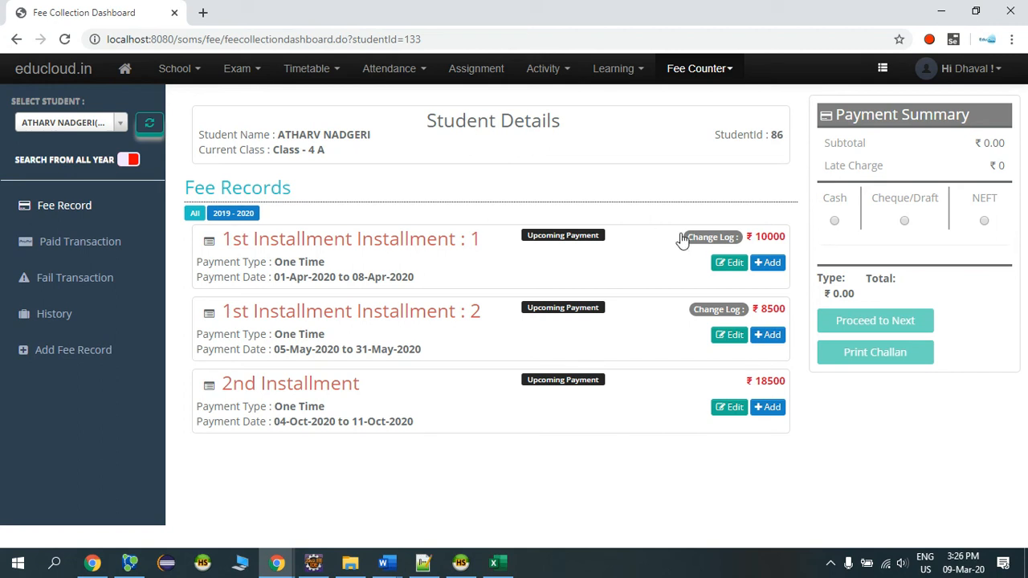
click(711, 237)
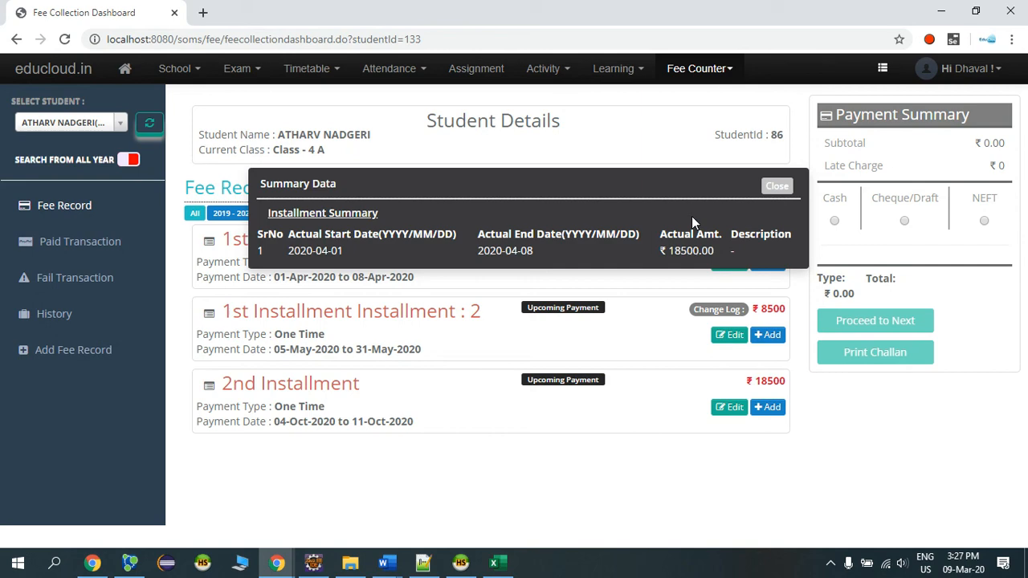
mouse_move(404, 233)
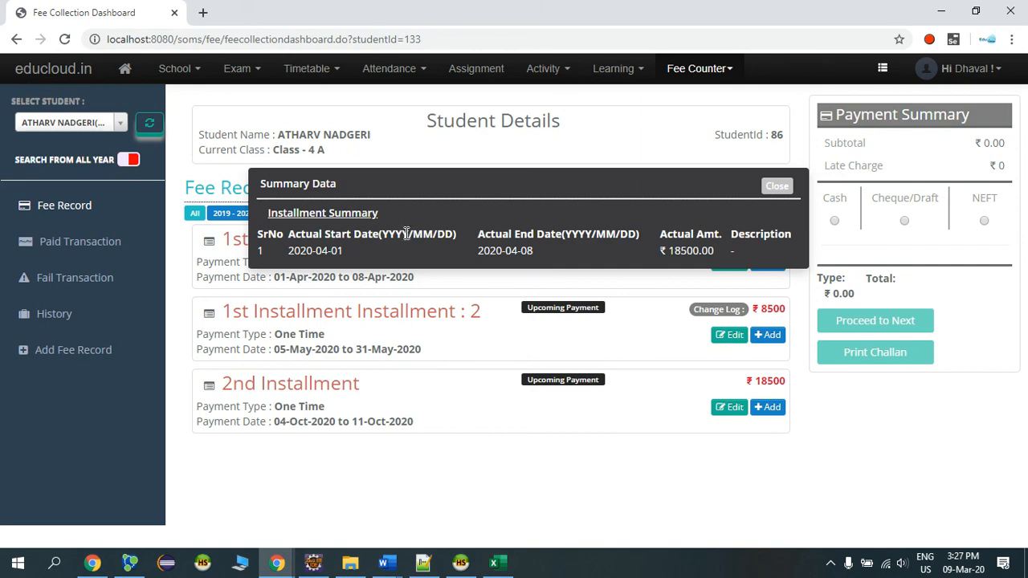
mouse_move(591, 228)
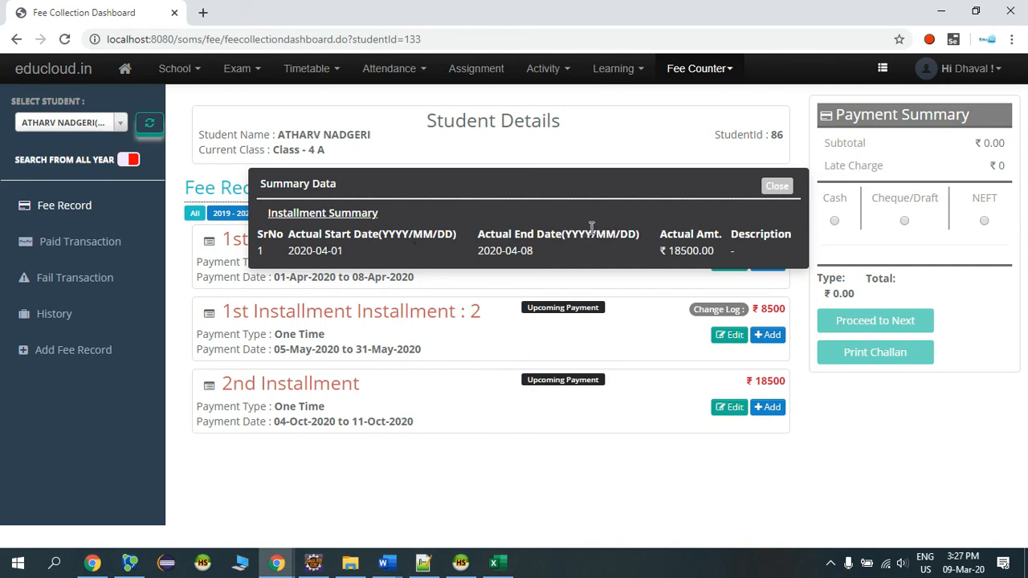
mouse_move(706, 185)
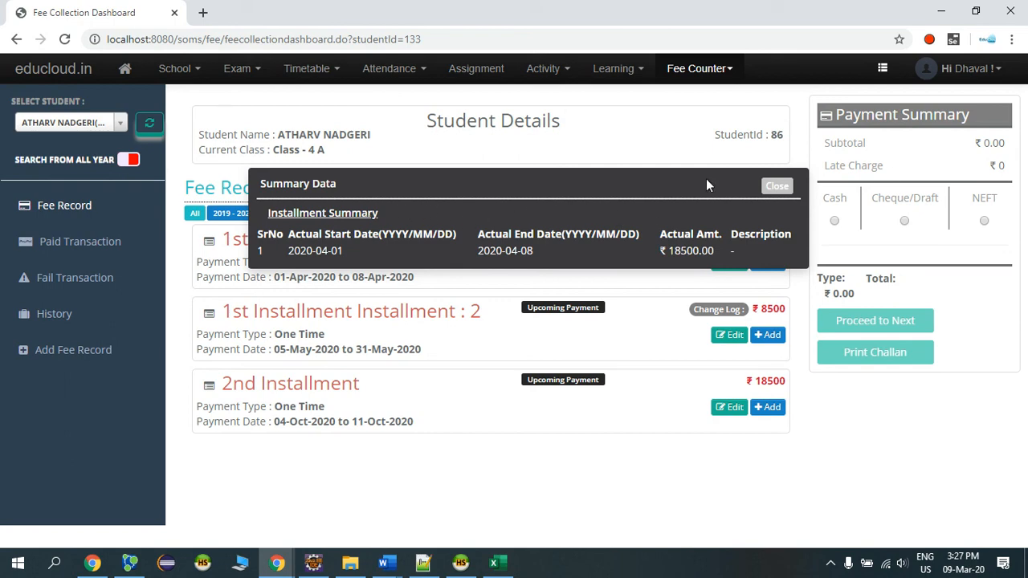
click(776, 186)
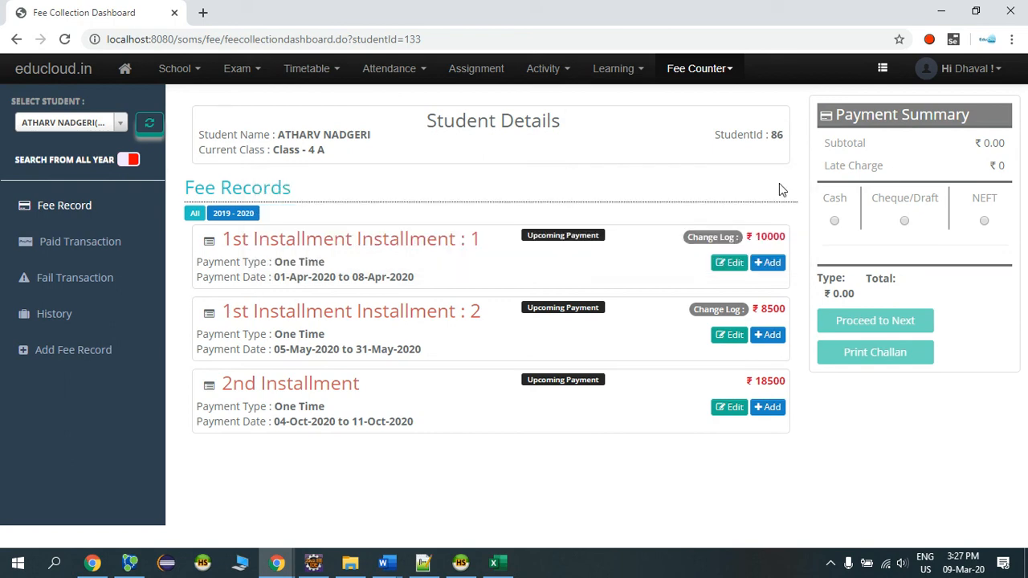